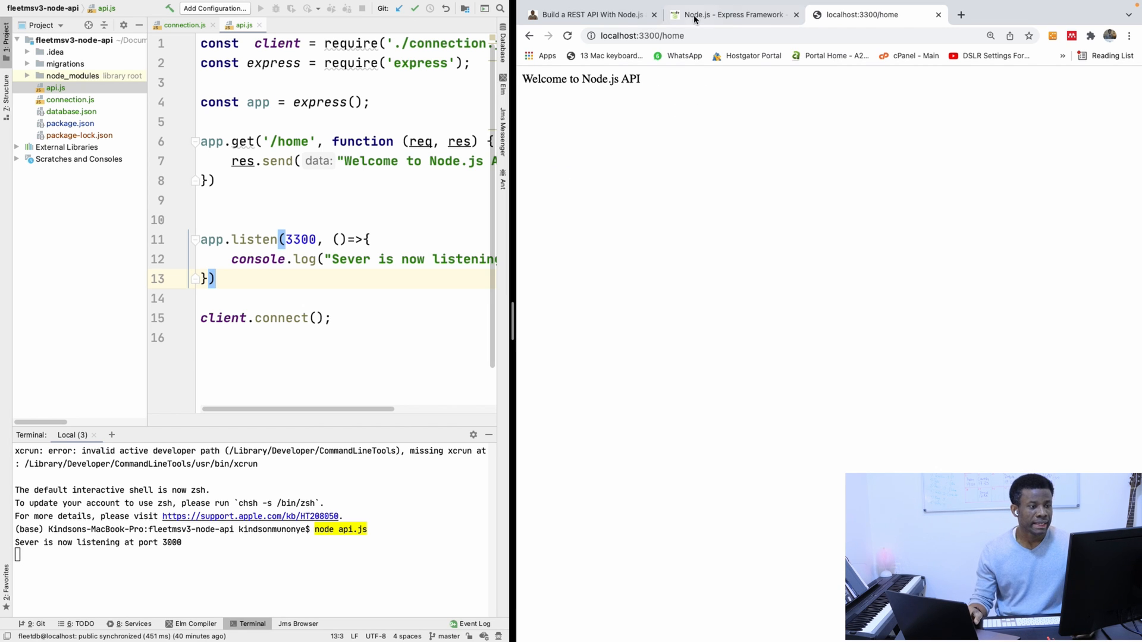
Bring up the Express tutorial's routing example with GET, POST and DELETE handlers.
left_click(731, 15)
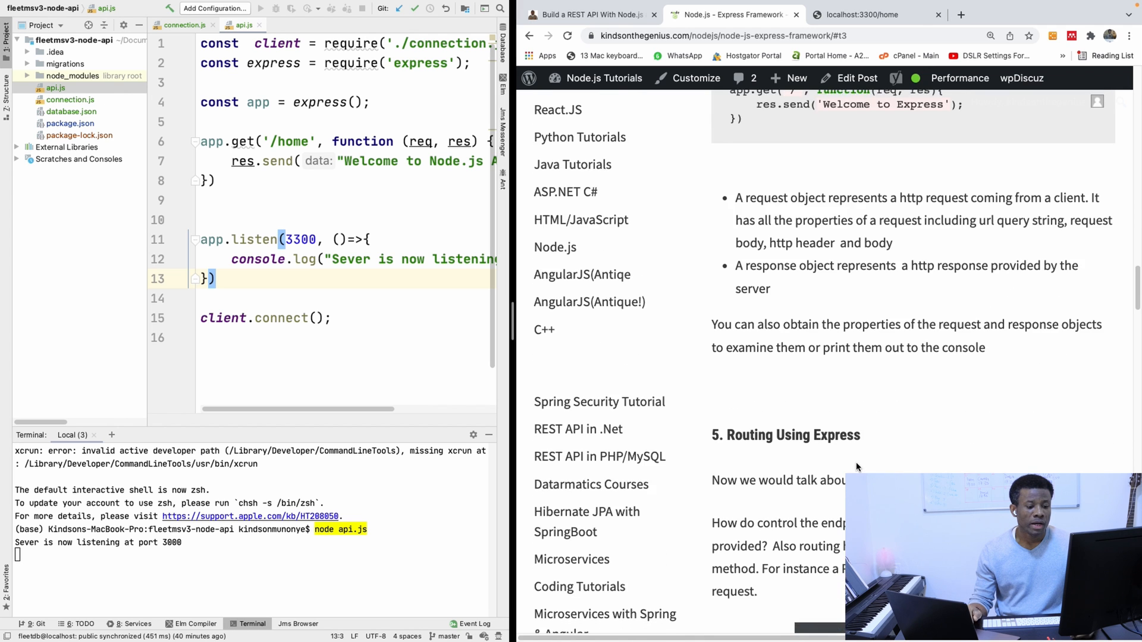
scroll("down", 3)
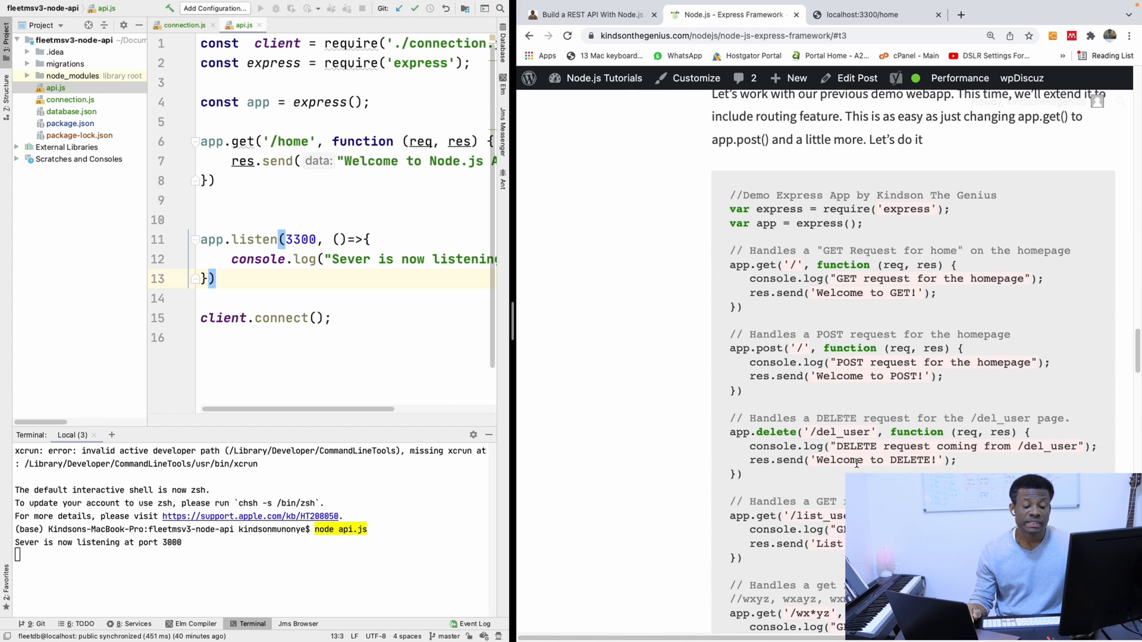
scroll("down", 3)
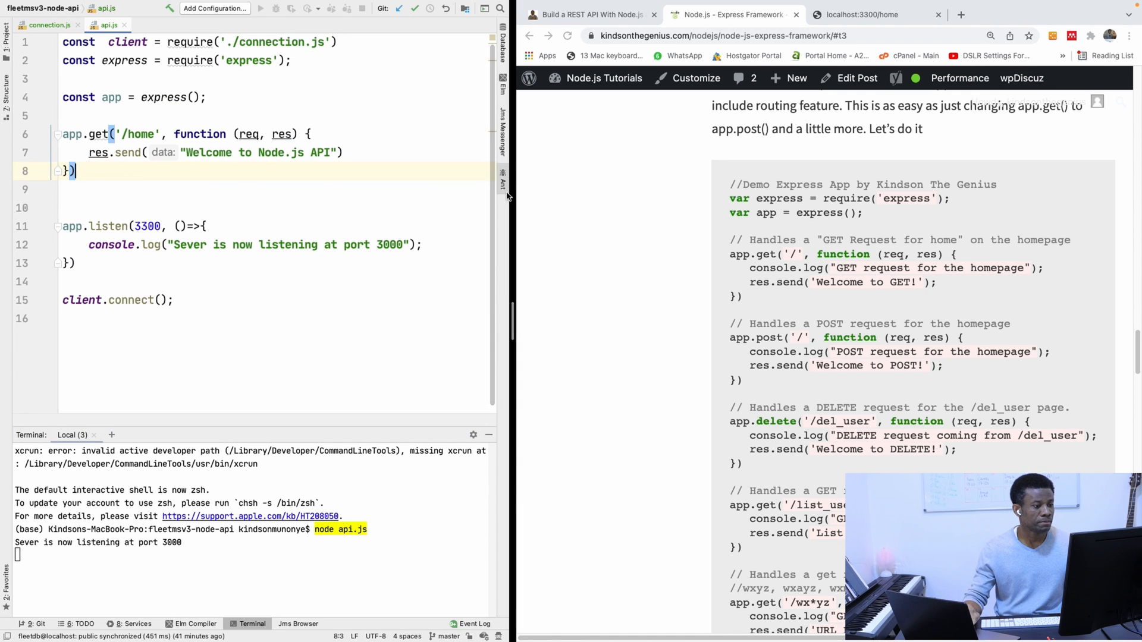
Copy the tutorial's app.post('/') and app.delete('/del_user') handlers into api.js after the /home route.
scroll("down", 3)
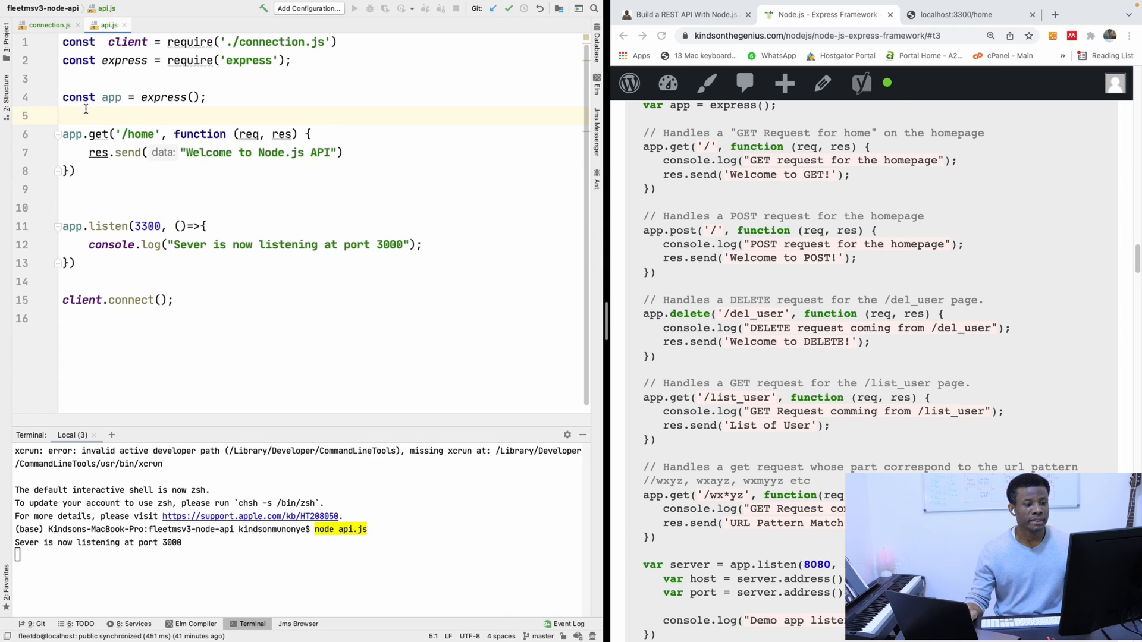
mouse_move(710, 375)
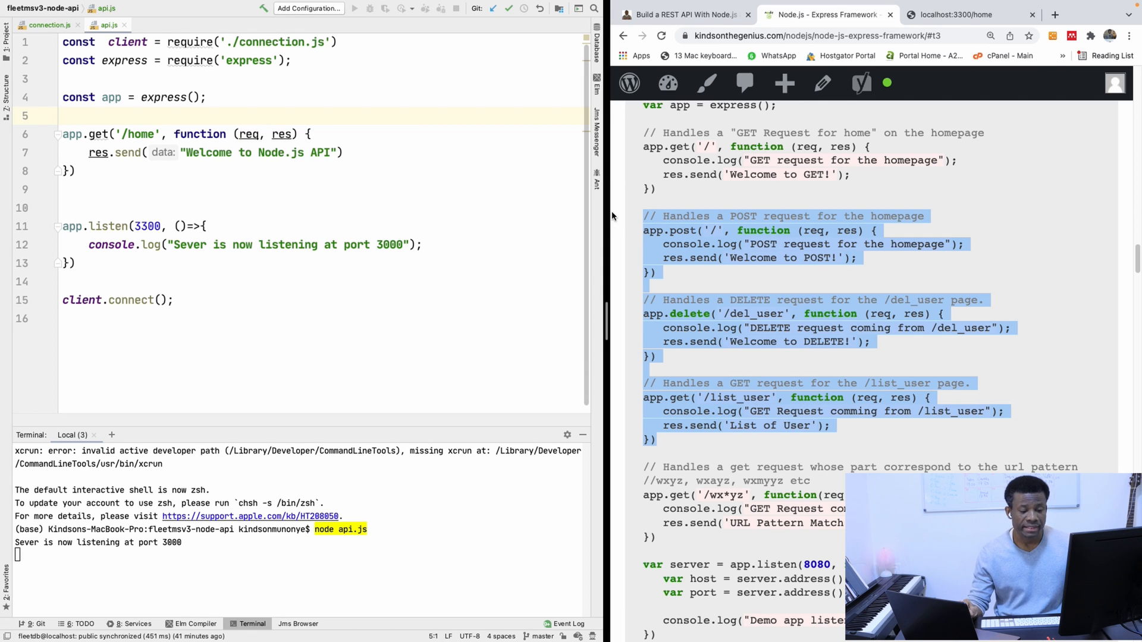
mouse_move(868, 378)
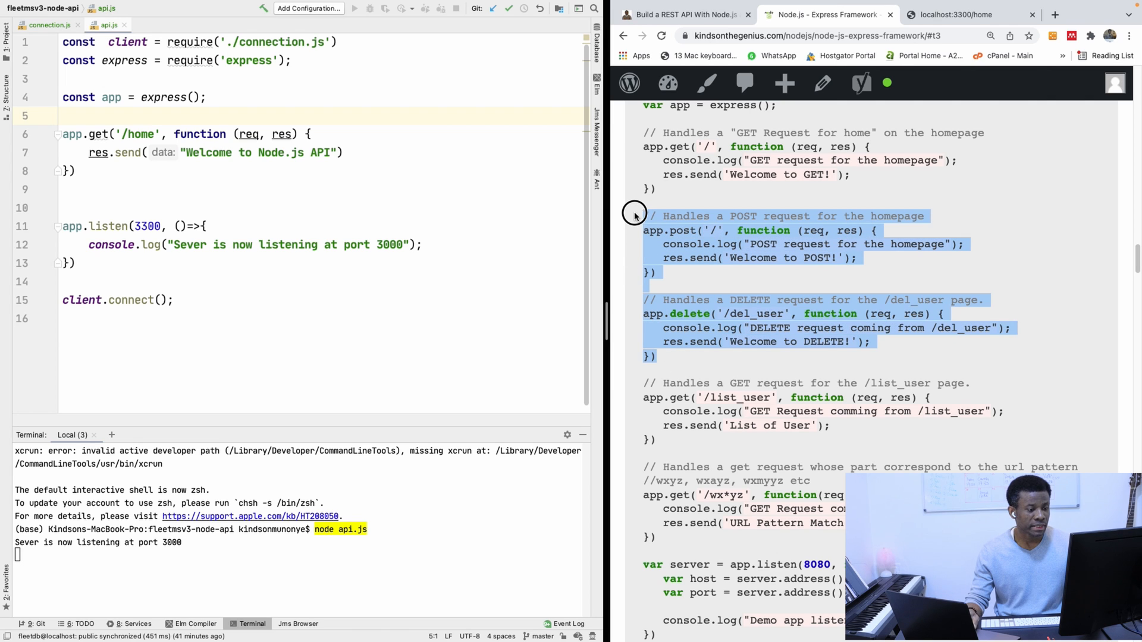
right_click(717, 313)
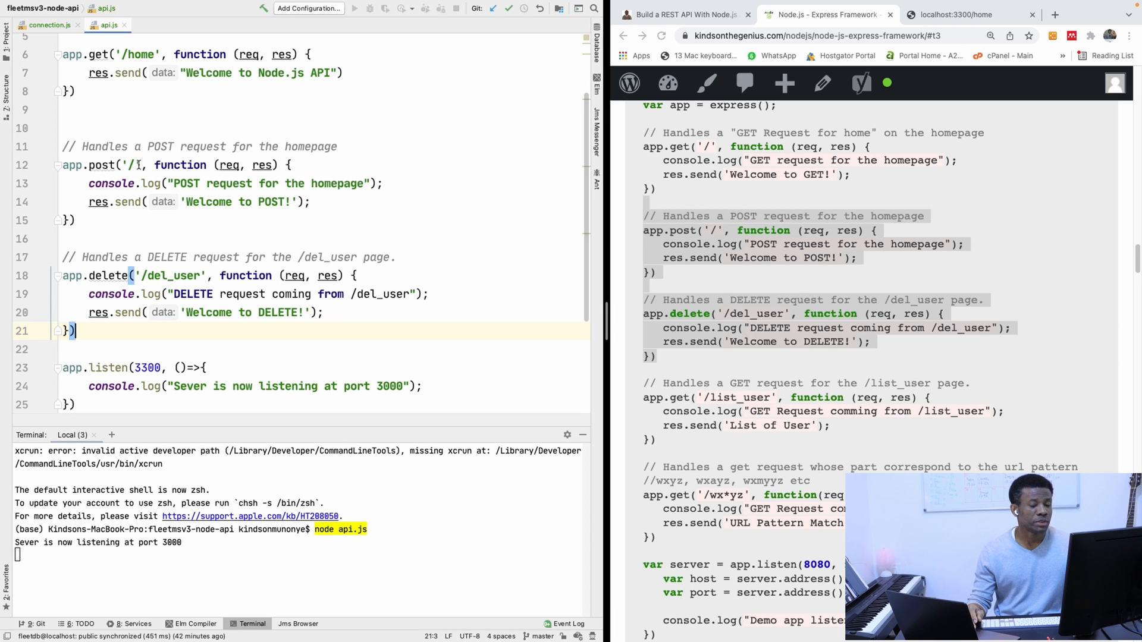
mouse_move(199, 195)
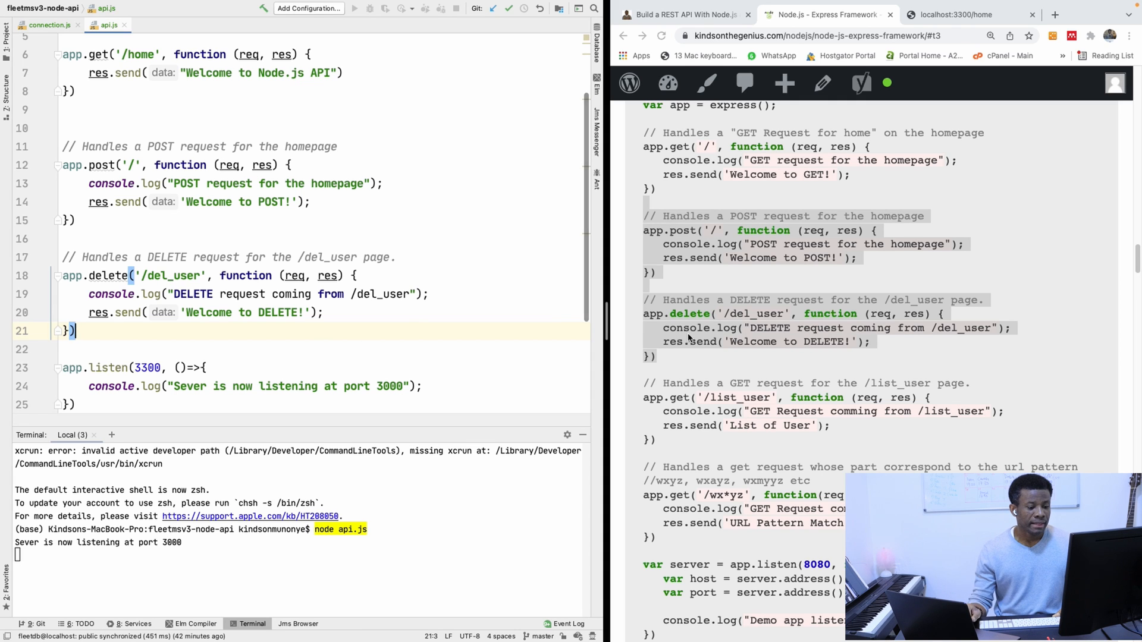
scroll("down", 3)
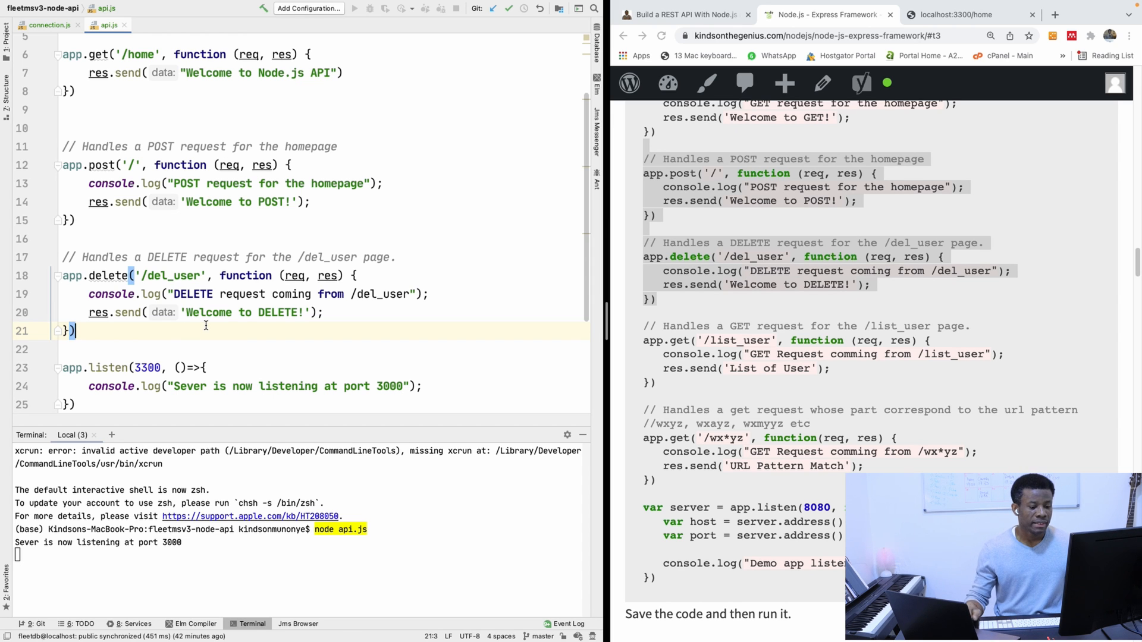
scroll("down", 3)
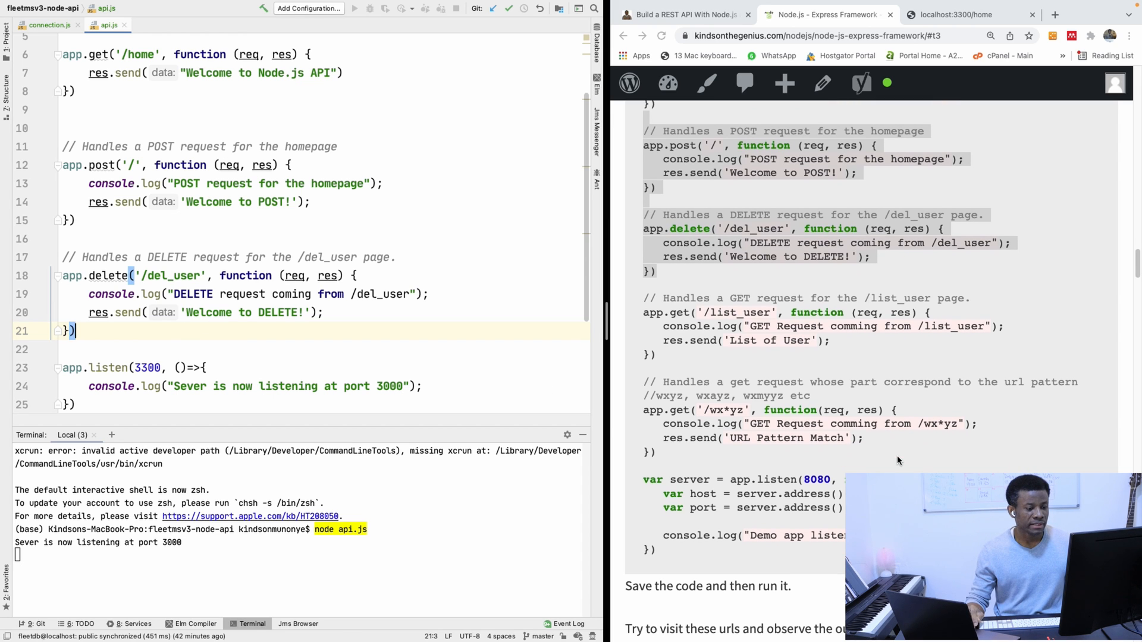
scroll("down", 3)
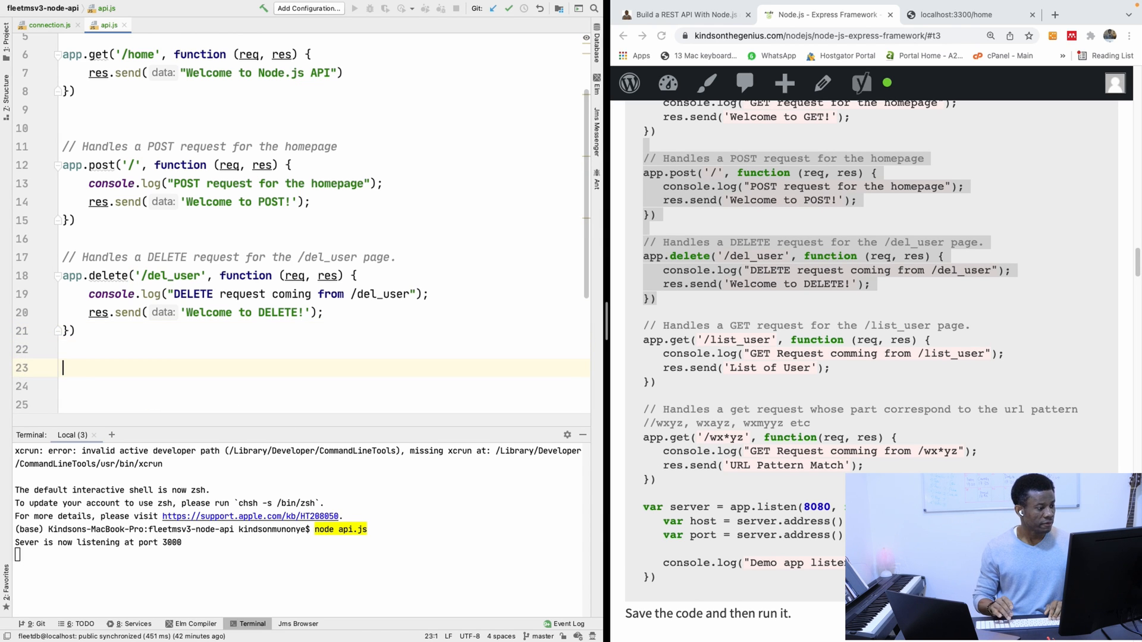
Discard the partial 'app.up' line and close the terminal running the server.
type("app.up")
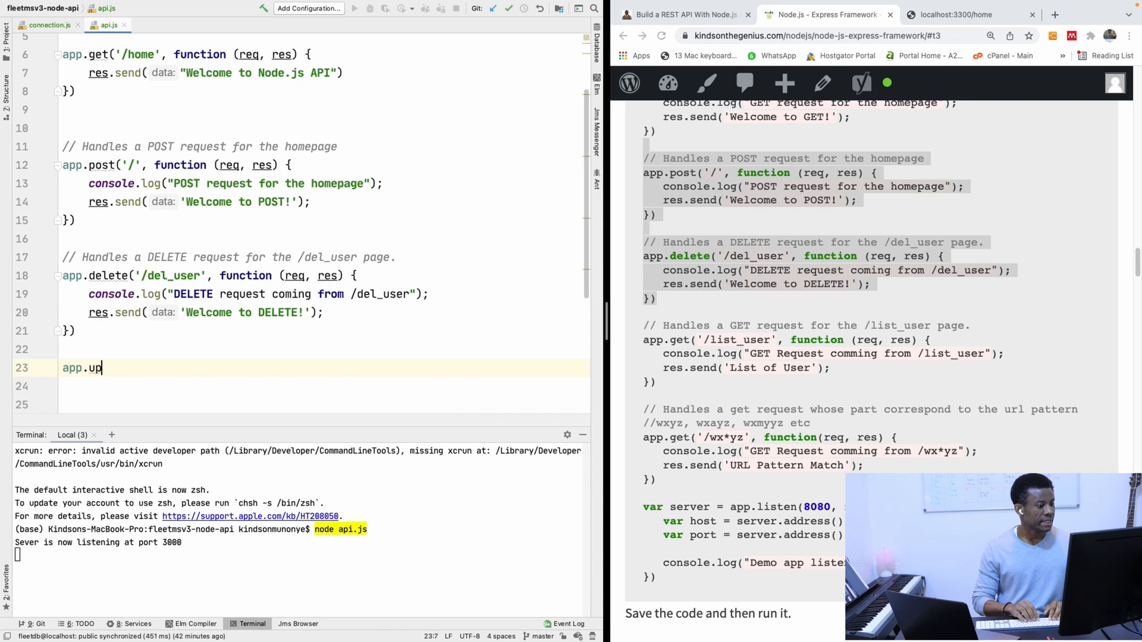
key("Backspace")
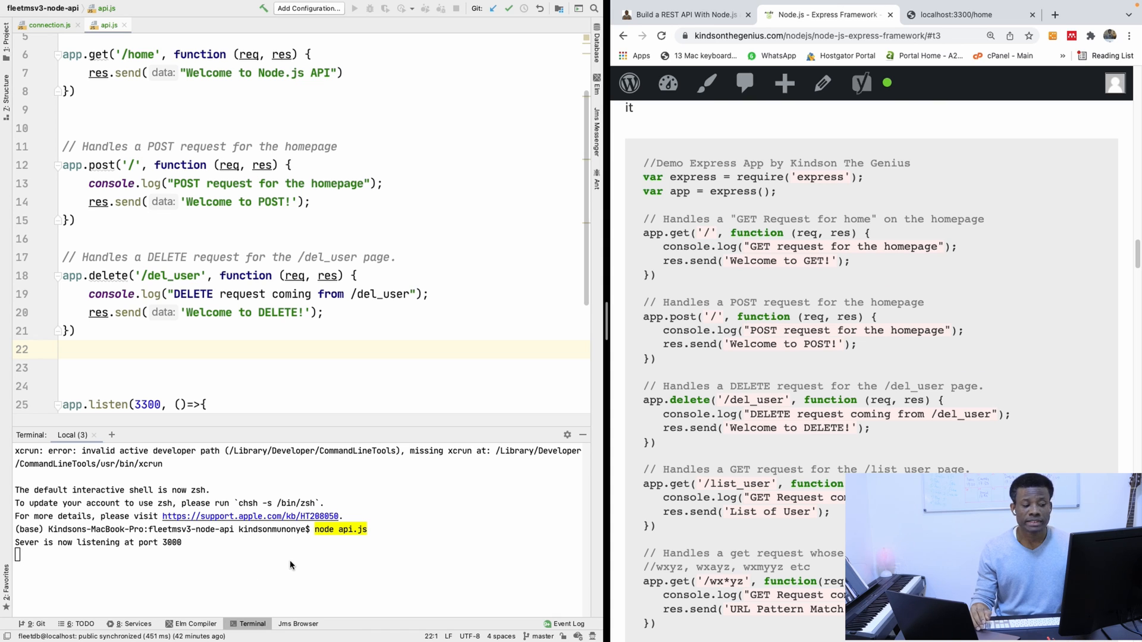
left_click(93, 435)
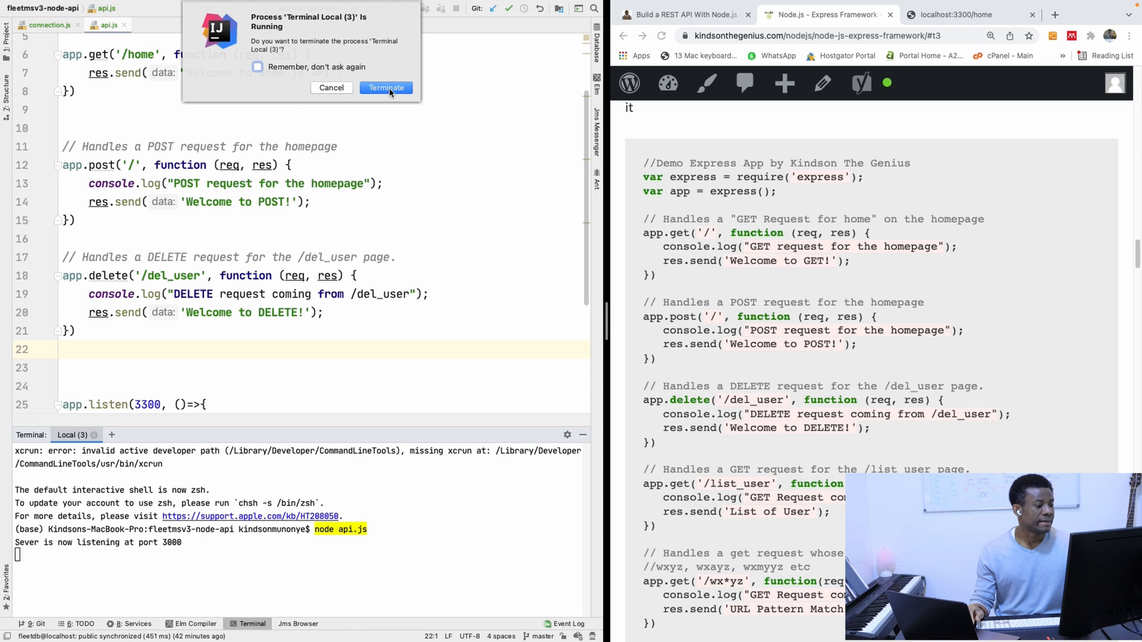
Terminate the old server process and restart it with 'node api.js' in a fresh terminal.
left_click(386, 87)
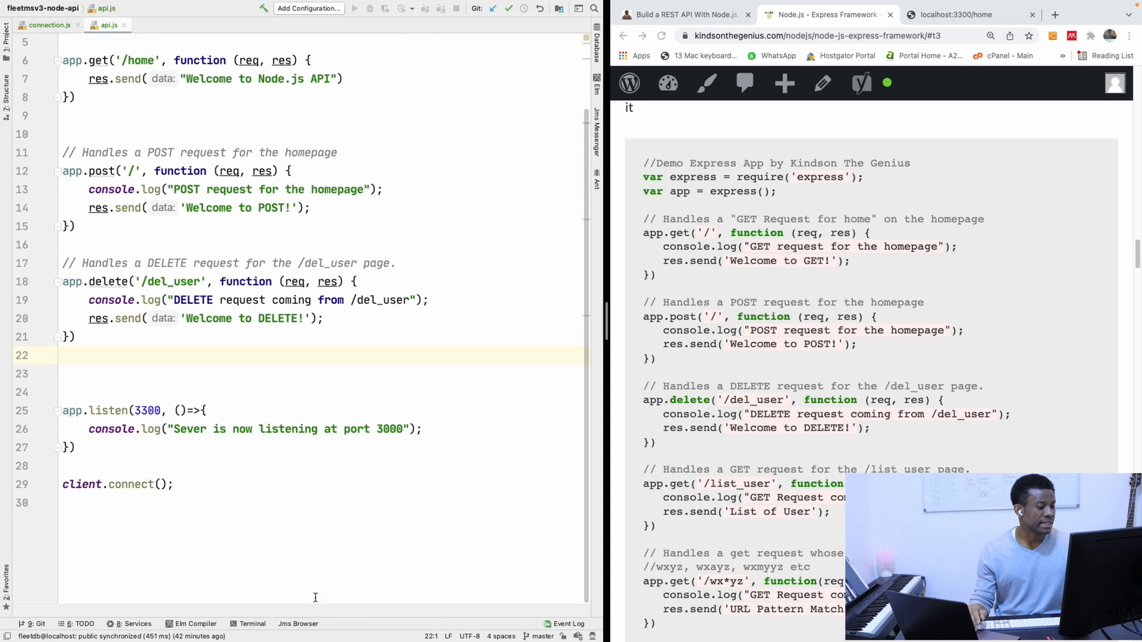
left_click(251, 623)
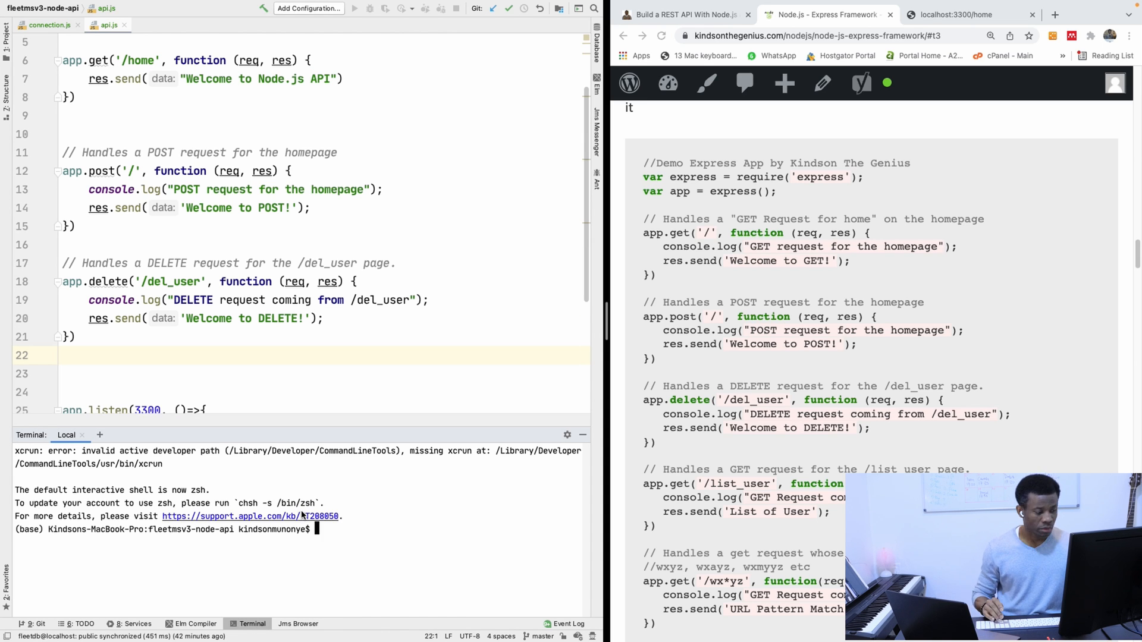
type("/opt/anaconda3/bin/jupyter_mac.command ; exit;")
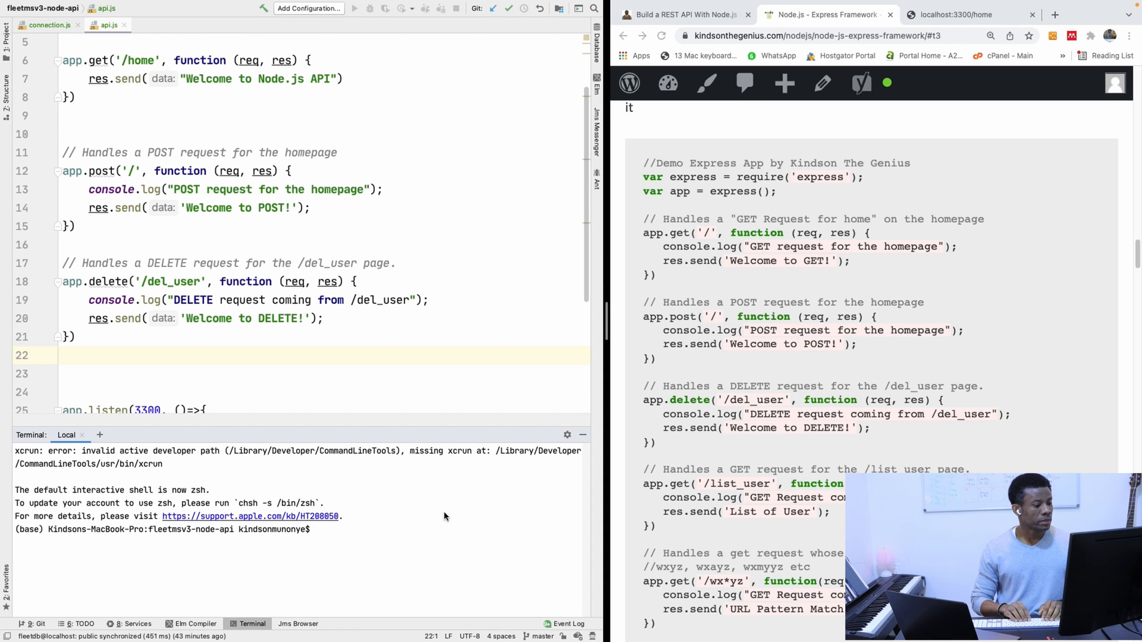
type("node")
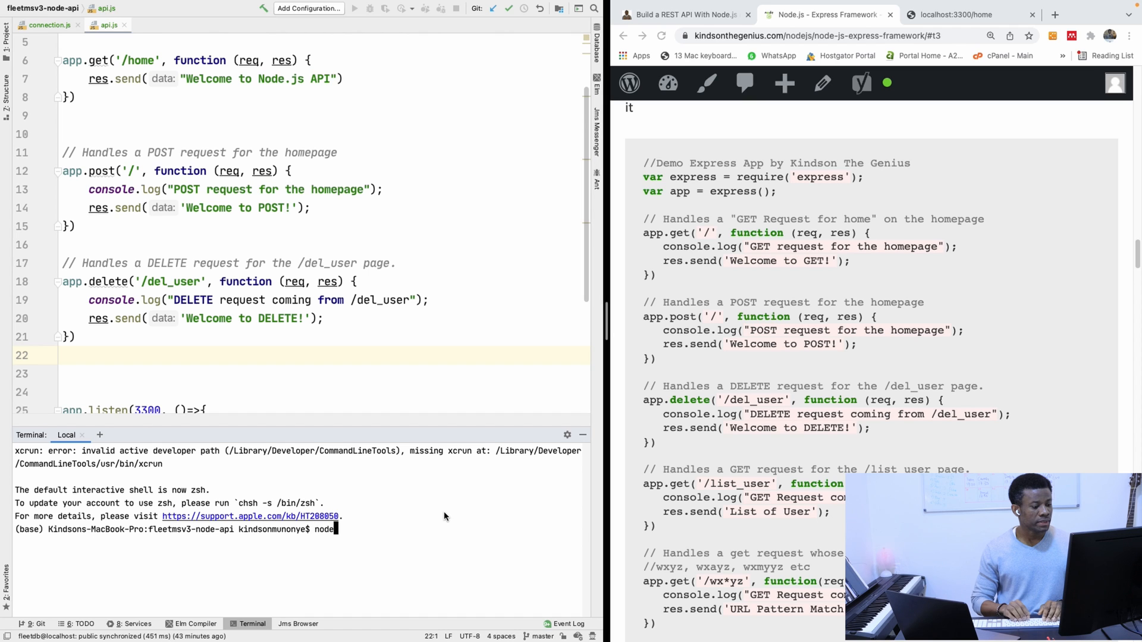
type("apij")
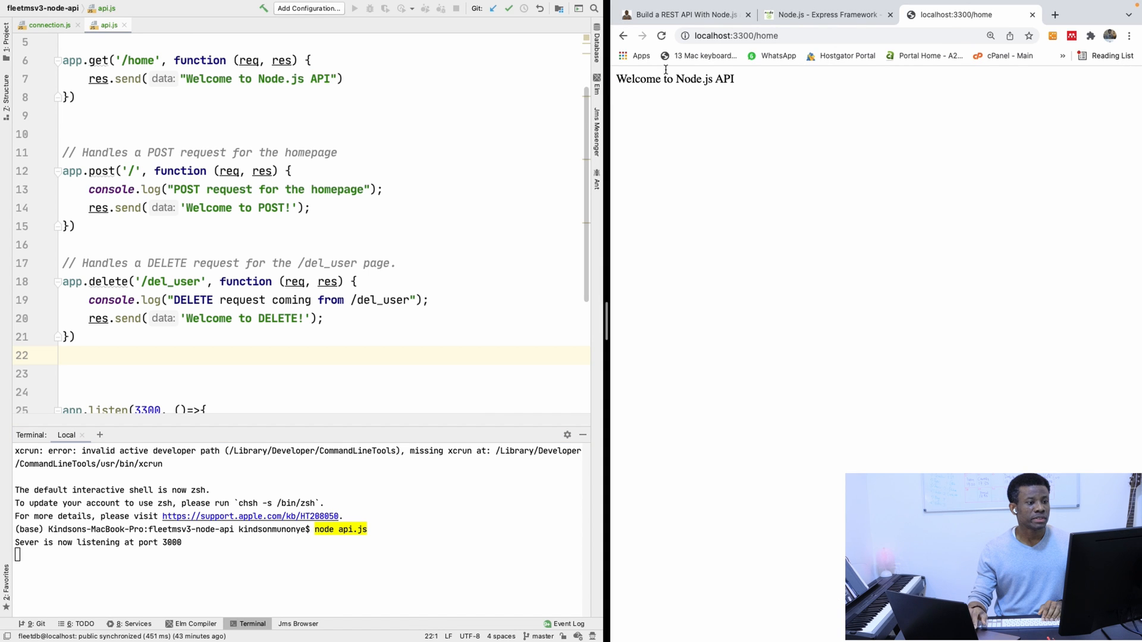
Bring up the macOS Launchpad app grid.
double_click(765, 35)
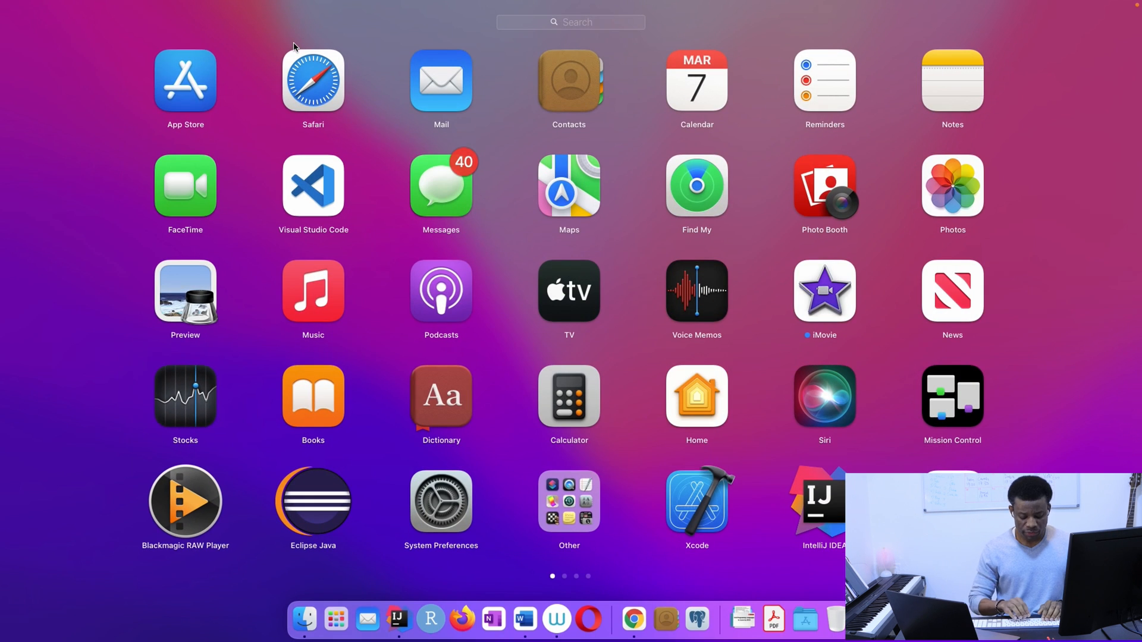
Search Google for 'postman download' and launch the Postman app.
type("post")
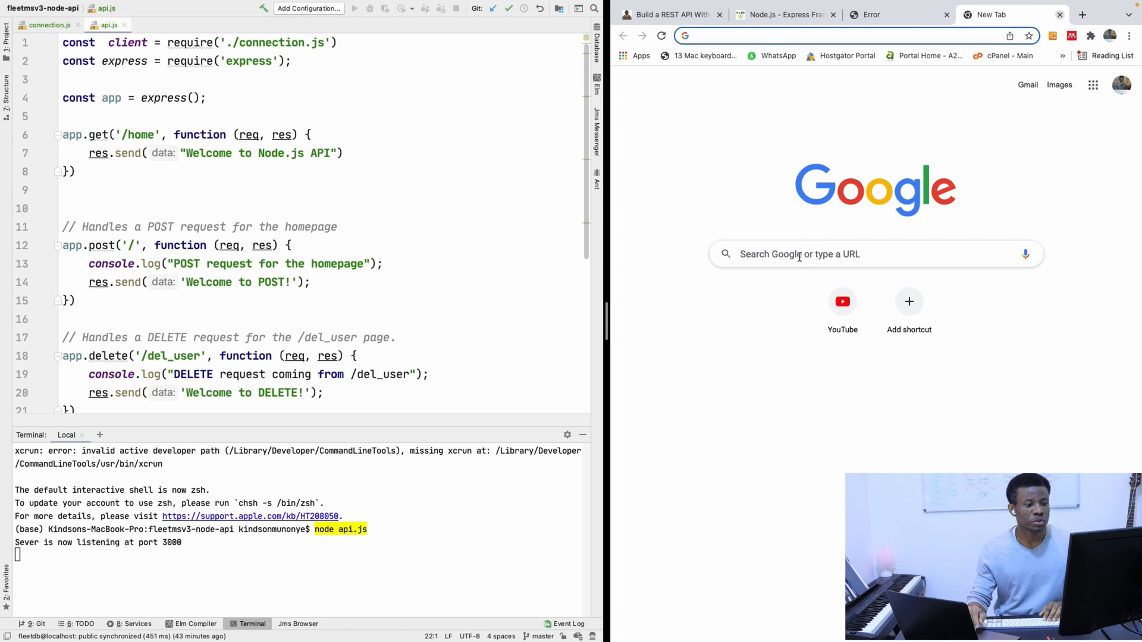
type("postman")
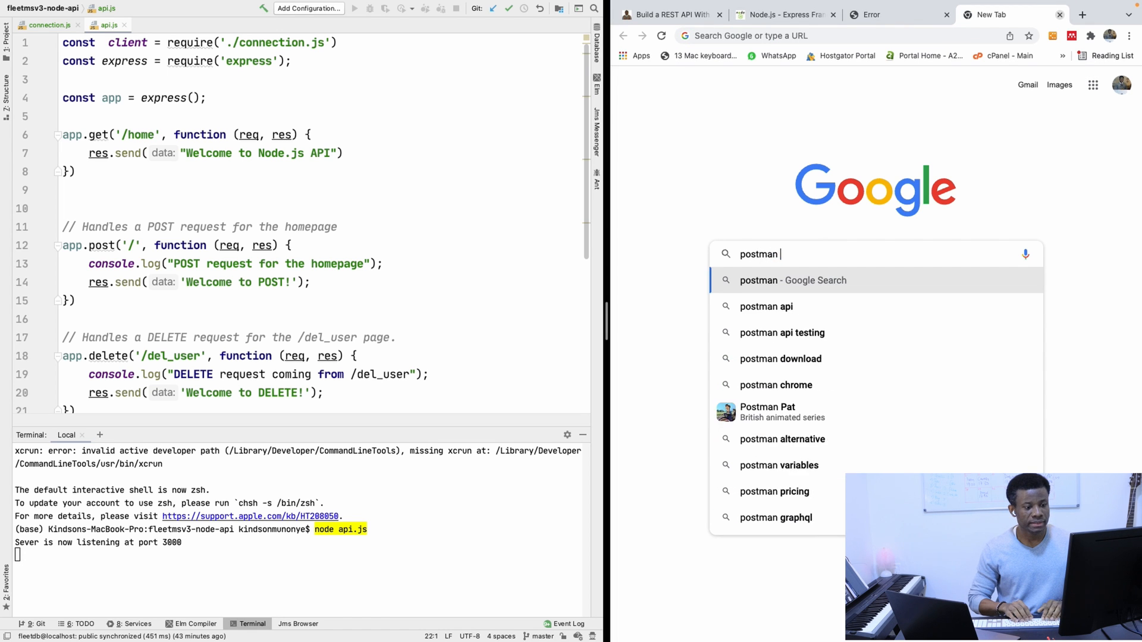
type("download")
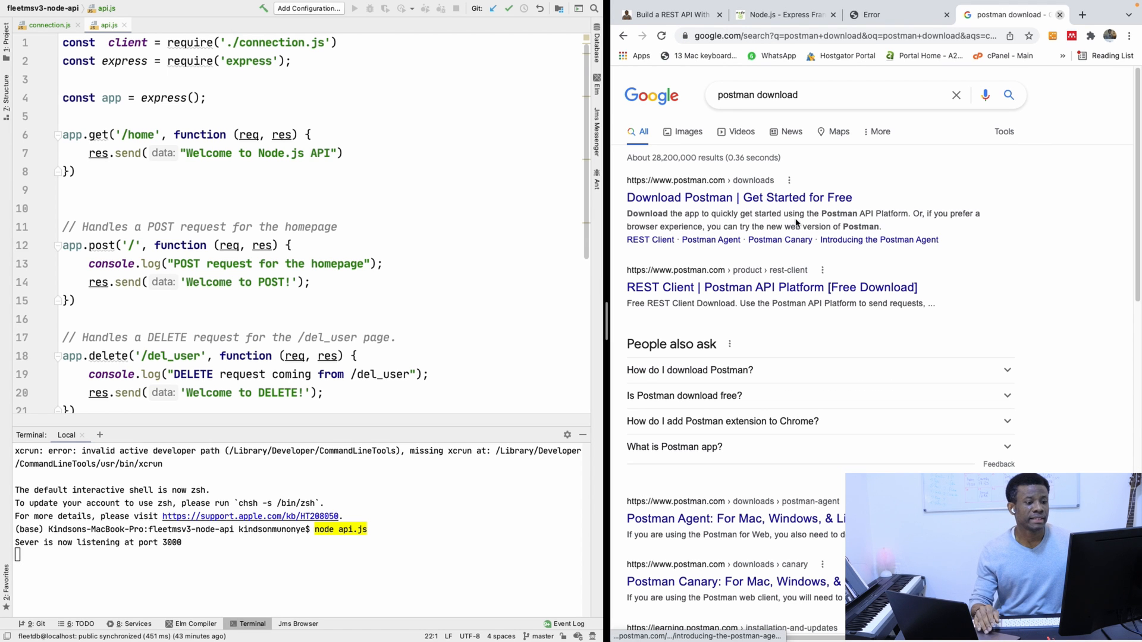
scroll("down", 3)
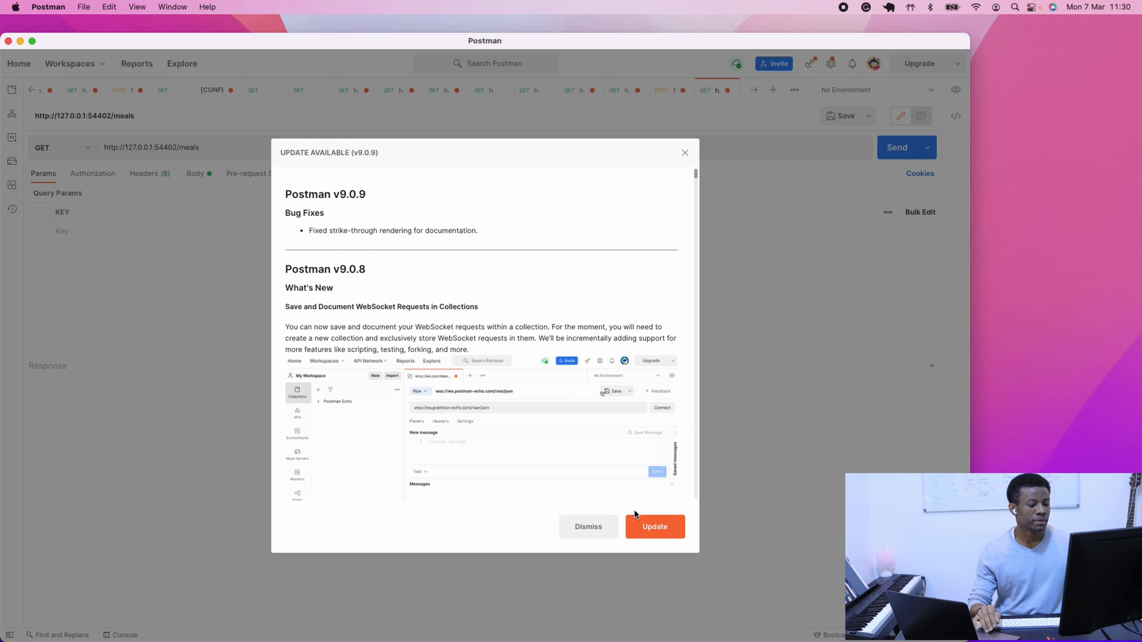
Dismiss Postman's v9.0.9 update notice and select the existing request URL.
left_click(587, 527)
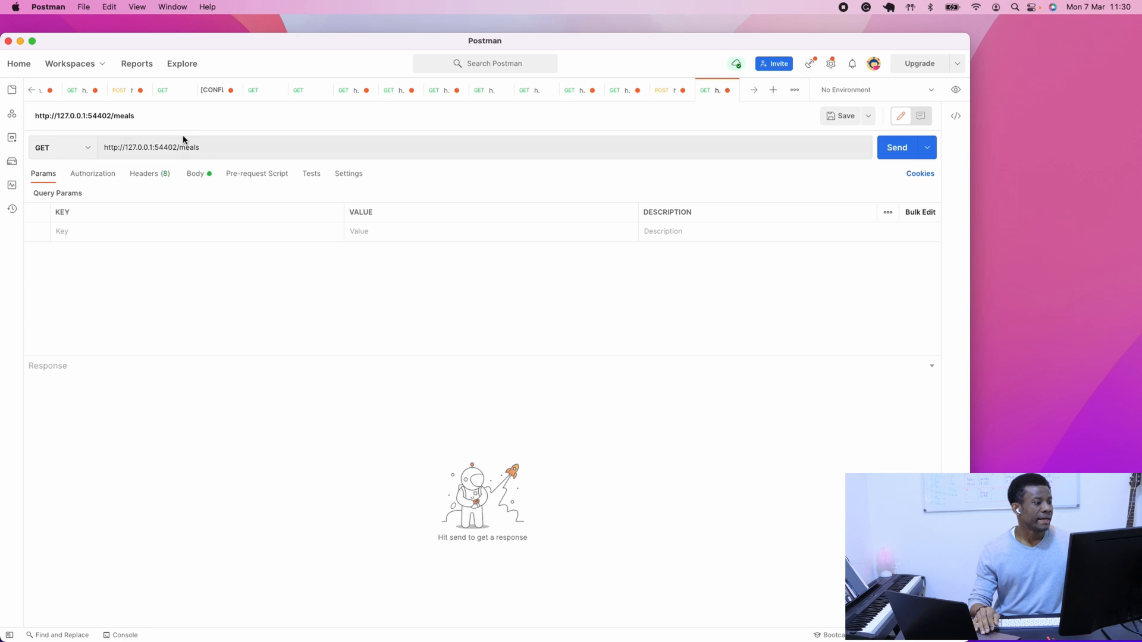
double_click(151, 148)
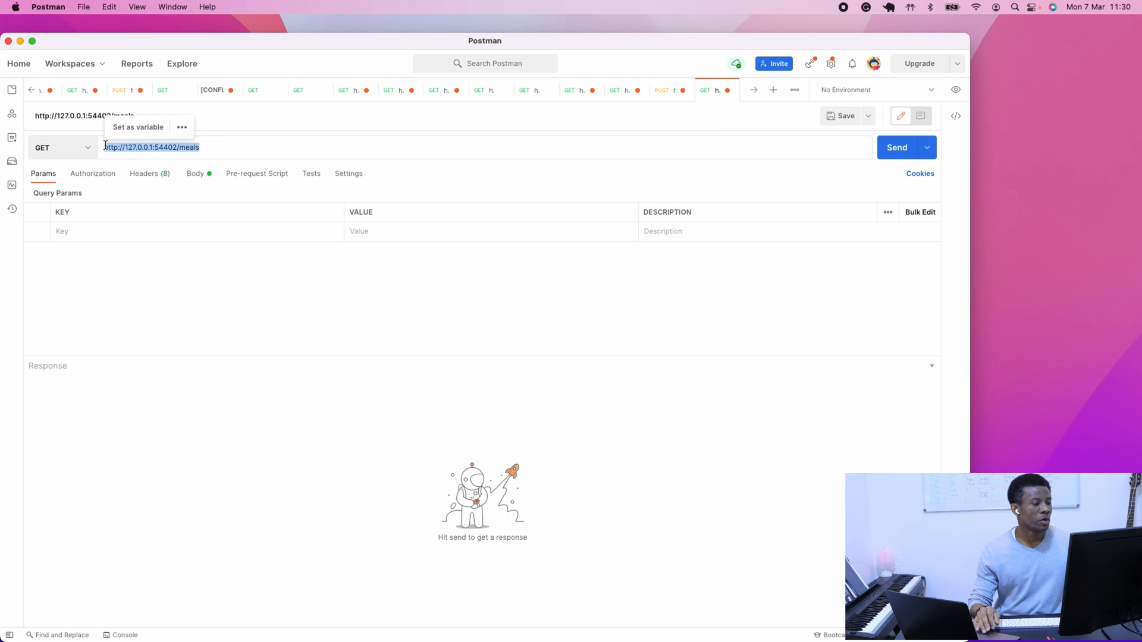
mouse_move(475, 245)
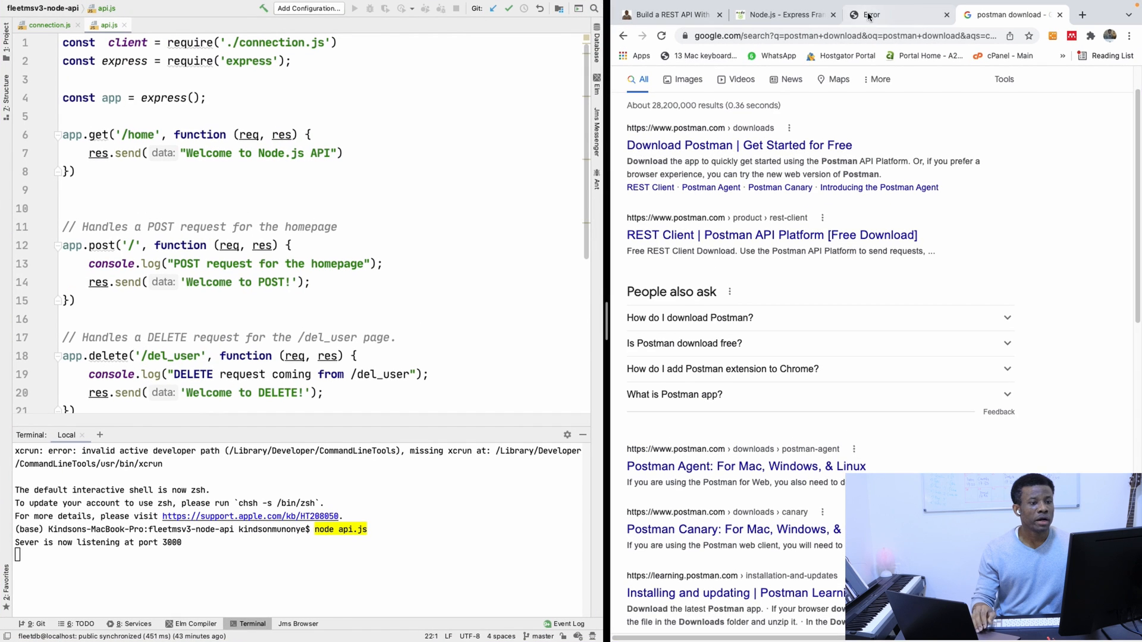
left_click(896, 14)
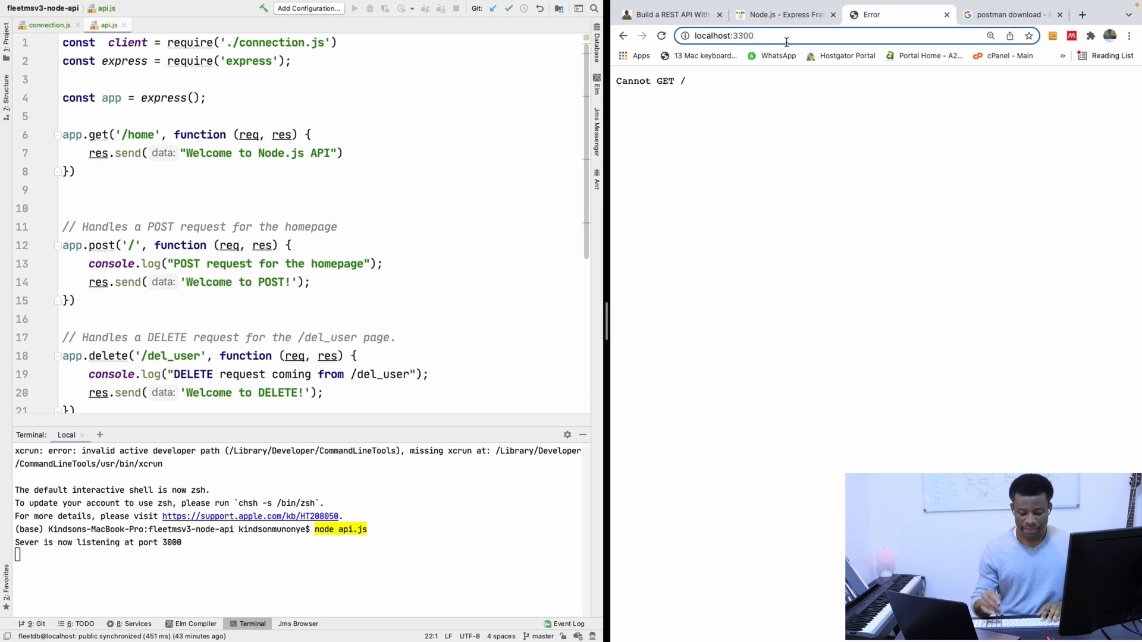
type("/home")
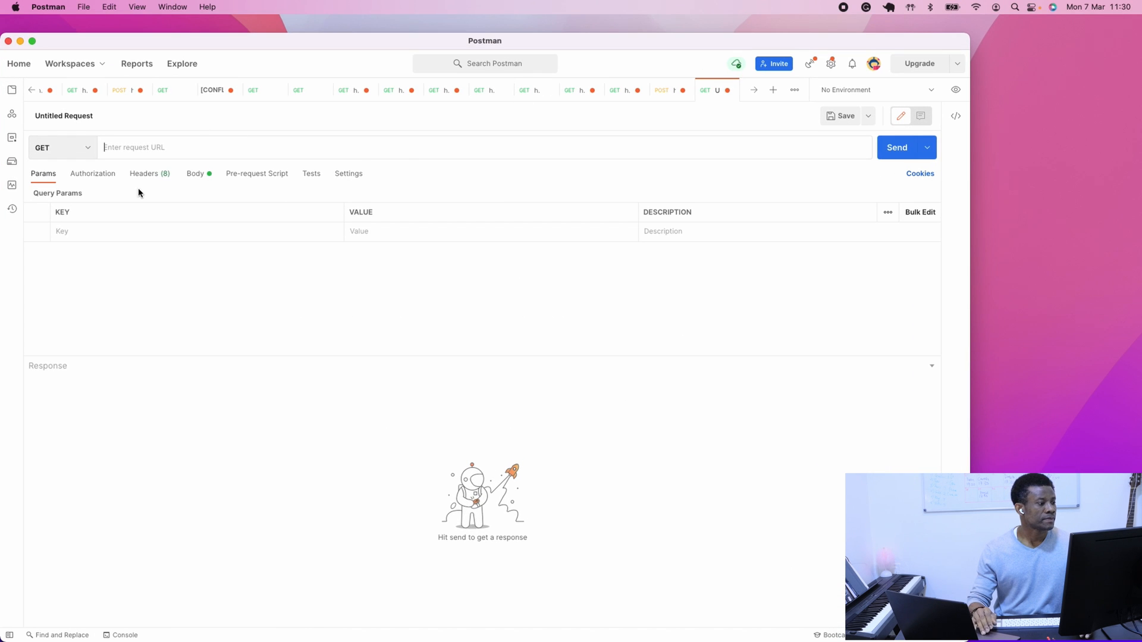
type("http://localhost:3300/home")
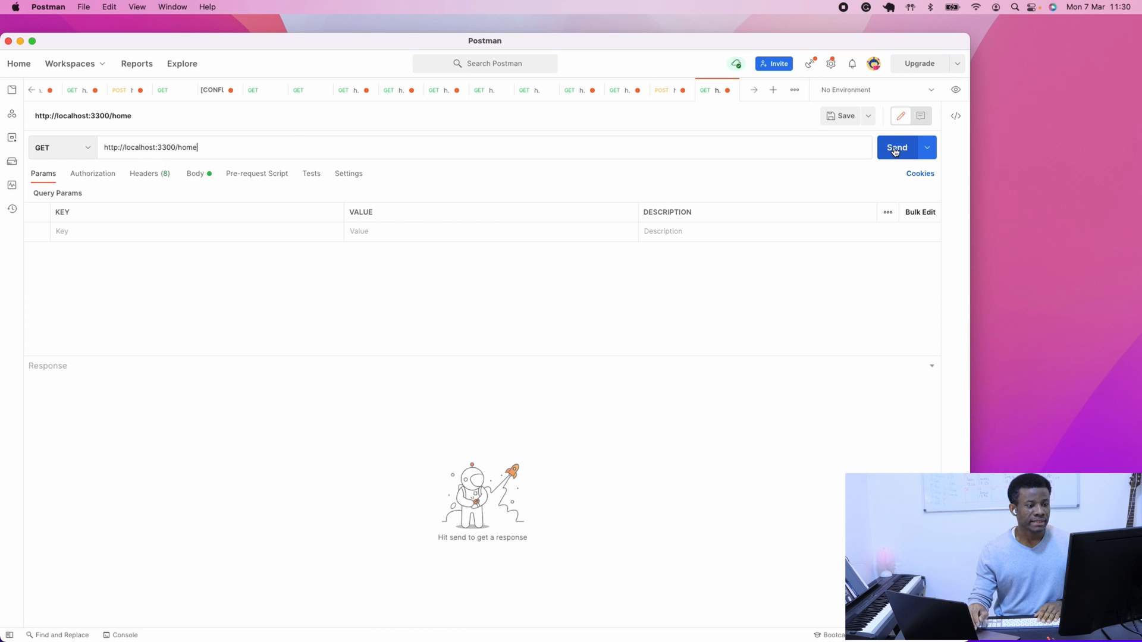
Send GET localhost:3300/home, then POST localhost:3300/ — both return 200 OK.
left_click(896, 147)
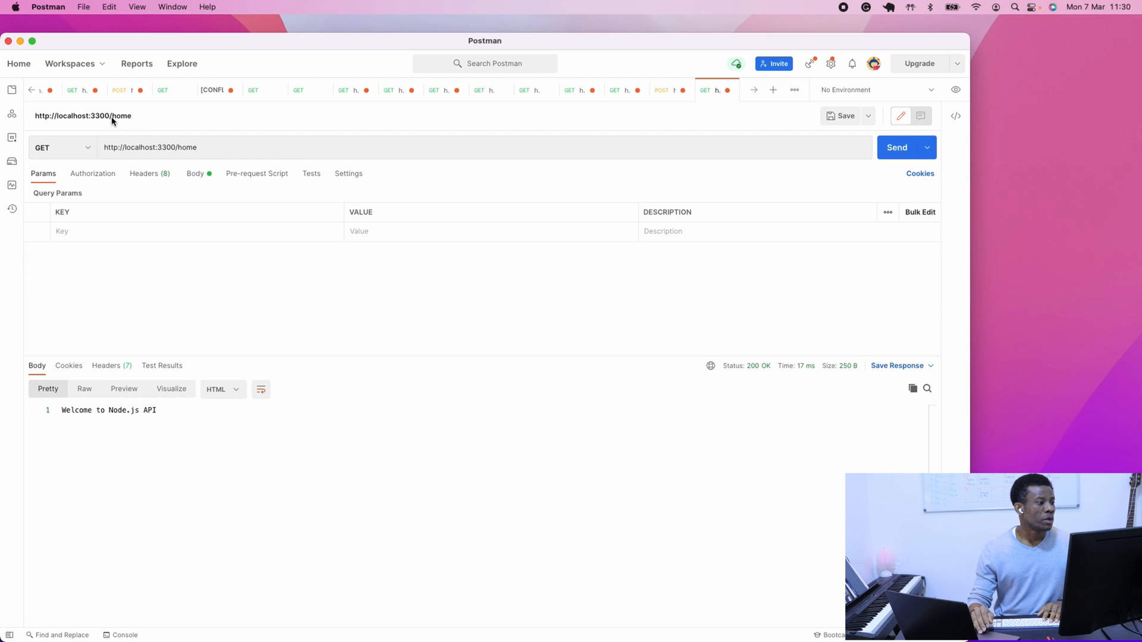
left_click(62, 147)
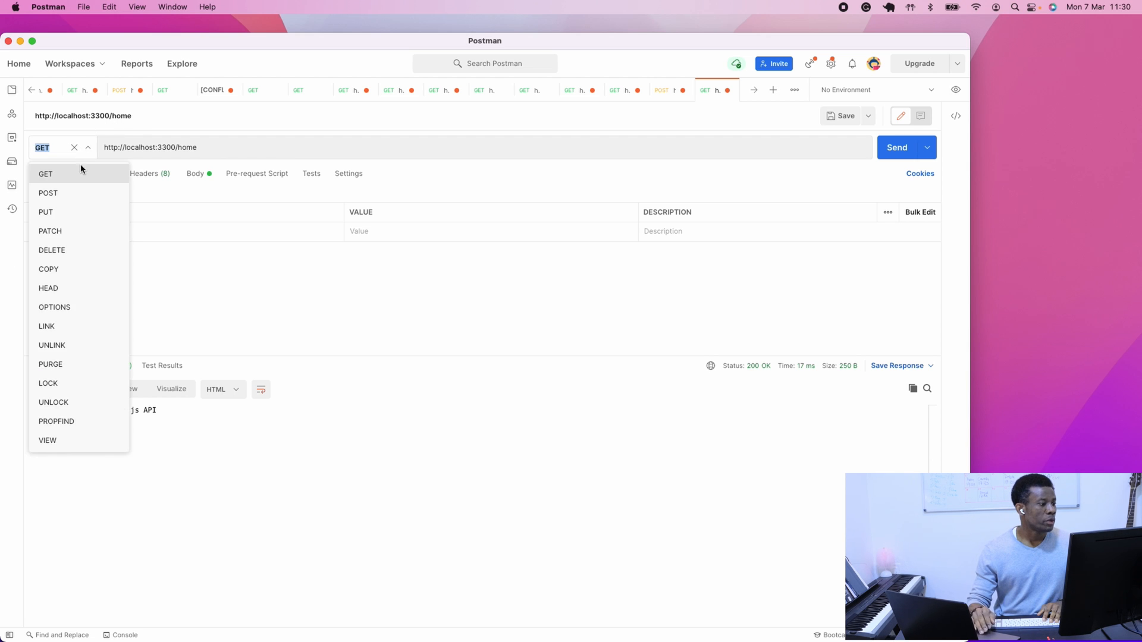
left_click(47, 193)
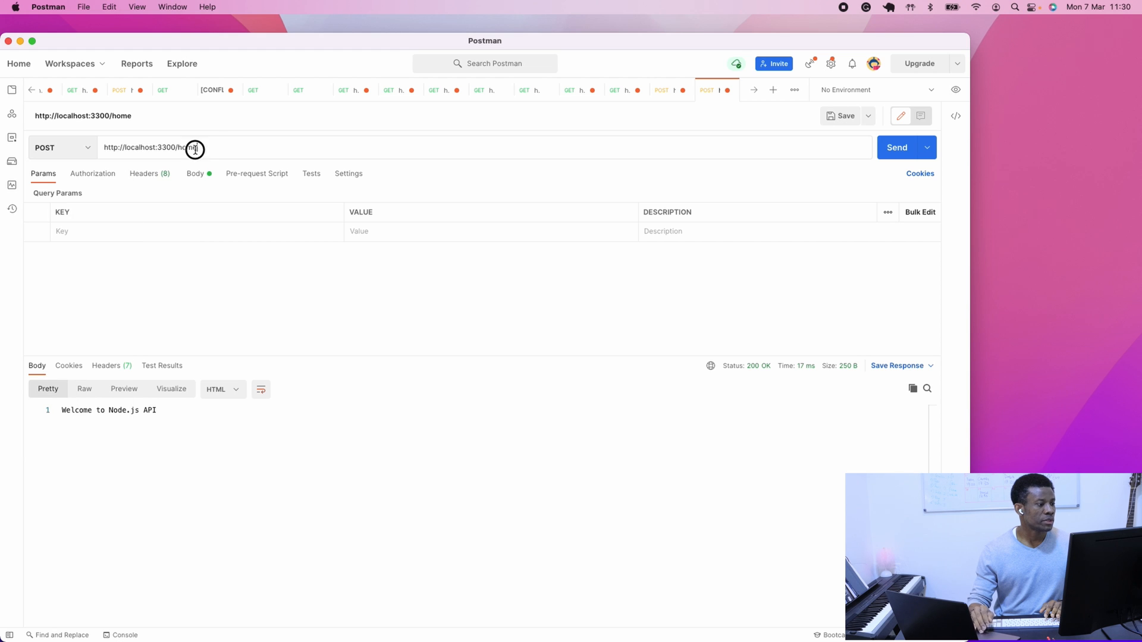
double_click(187, 147)
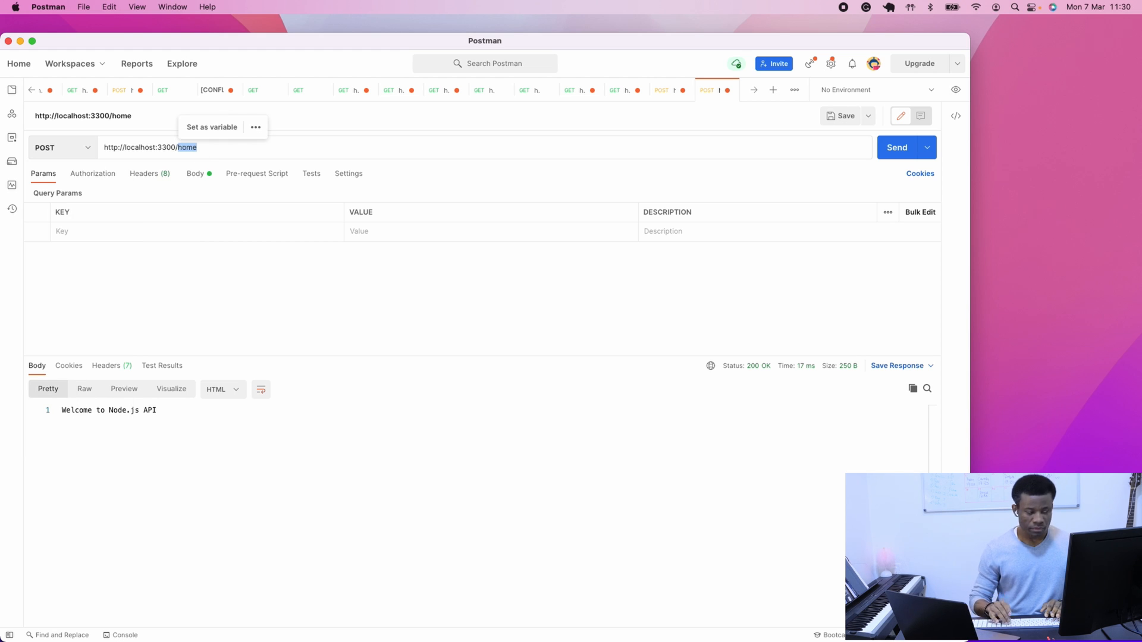
left_click(897, 147)
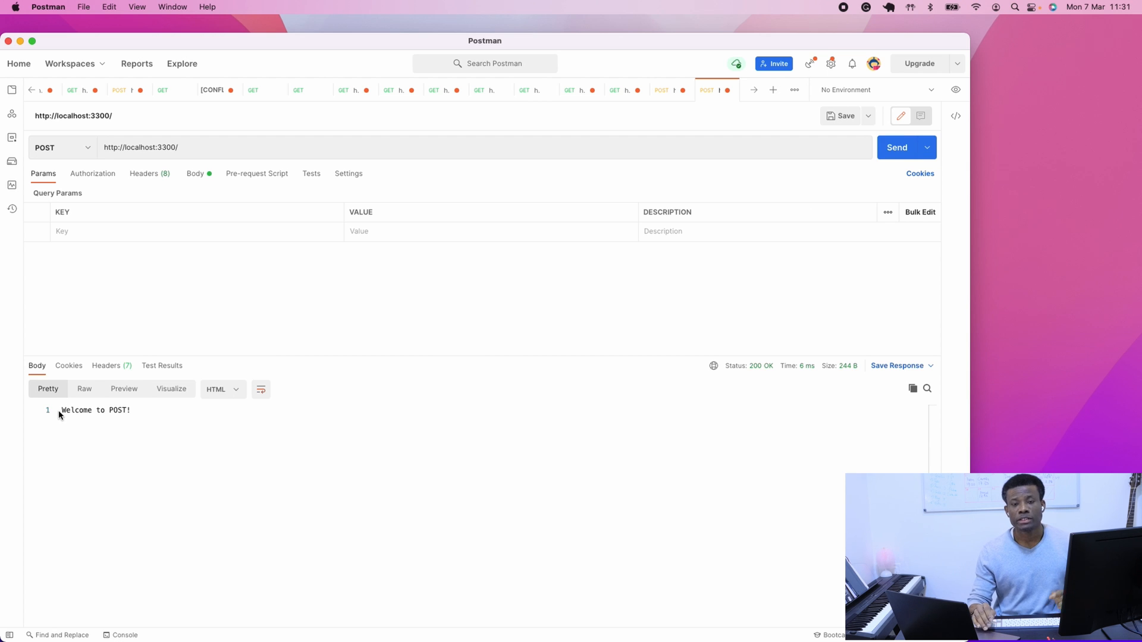
mouse_move(374, 368)
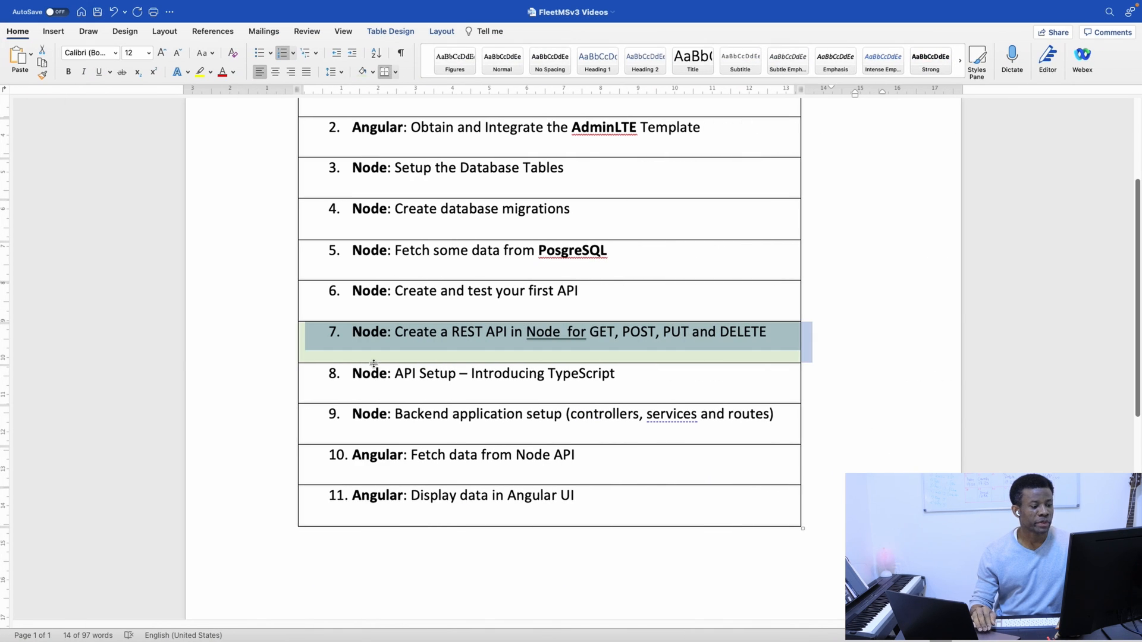
mouse_move(577, 427)
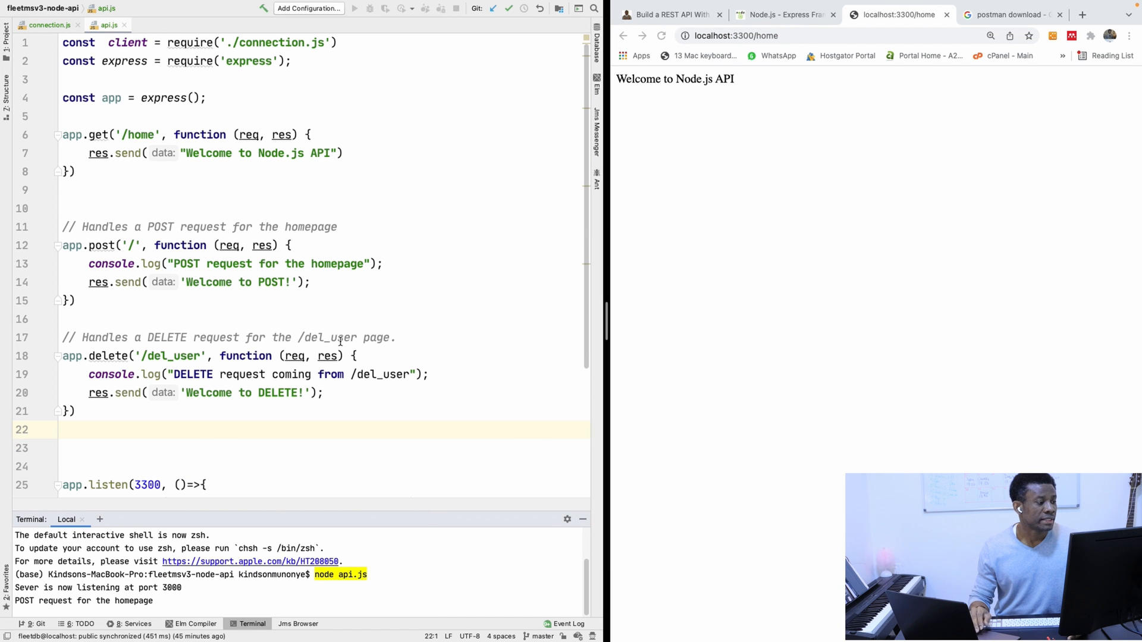
mouse_move(326, 313)
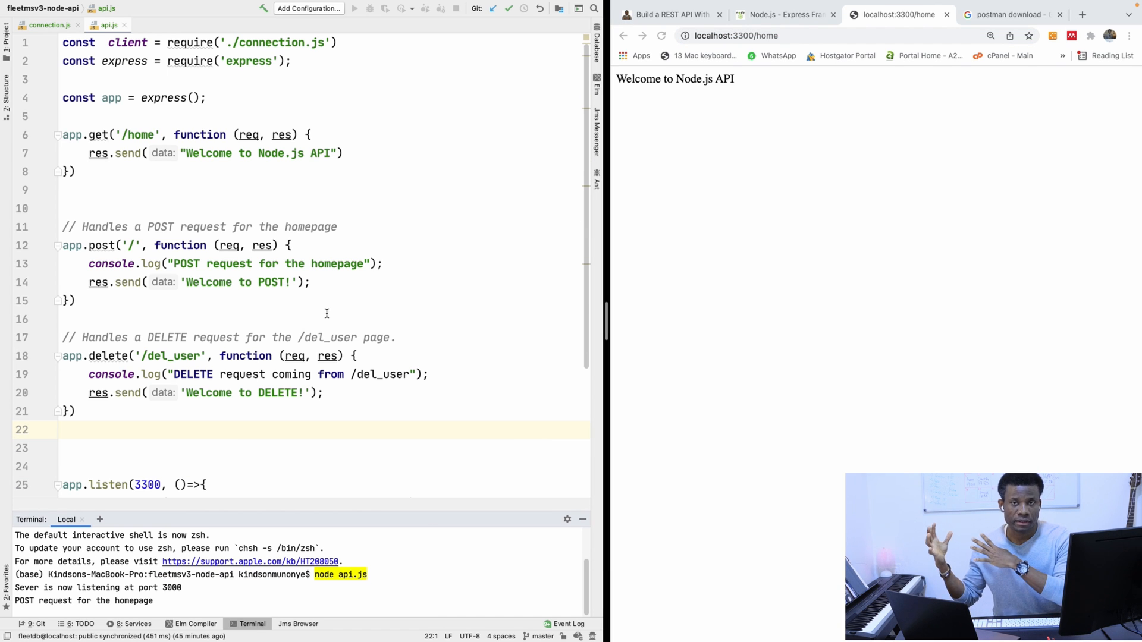